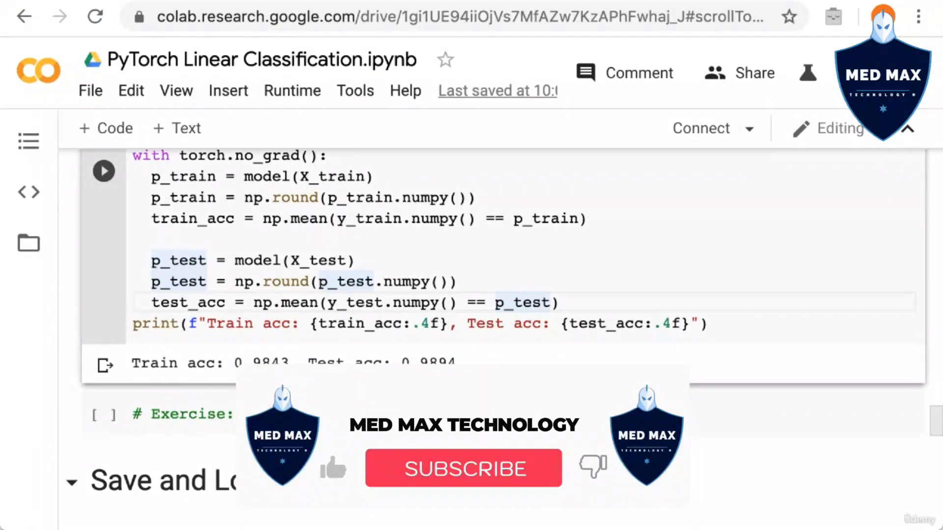
# Scroll through the notebook to reach the save/load cells and the Files sidebar
pyautogui.click(462, 469)
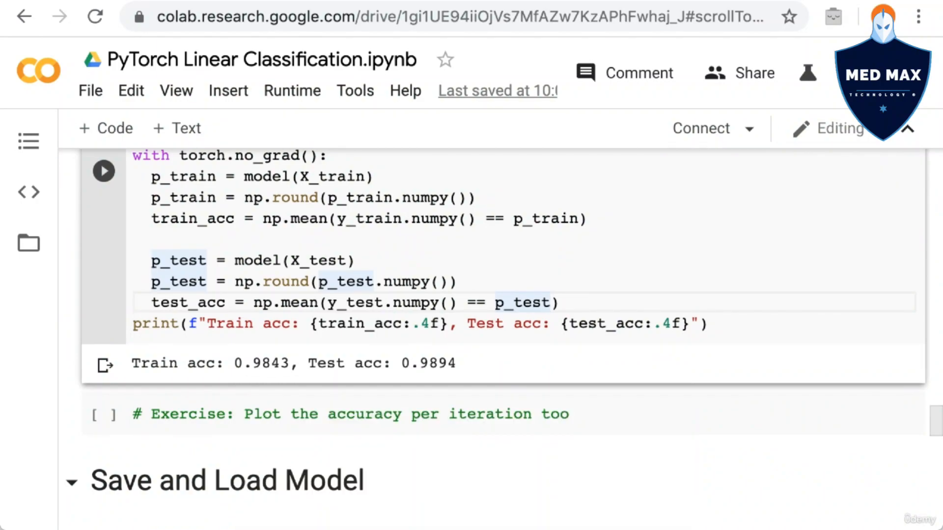
pyautogui.scroll(-3)
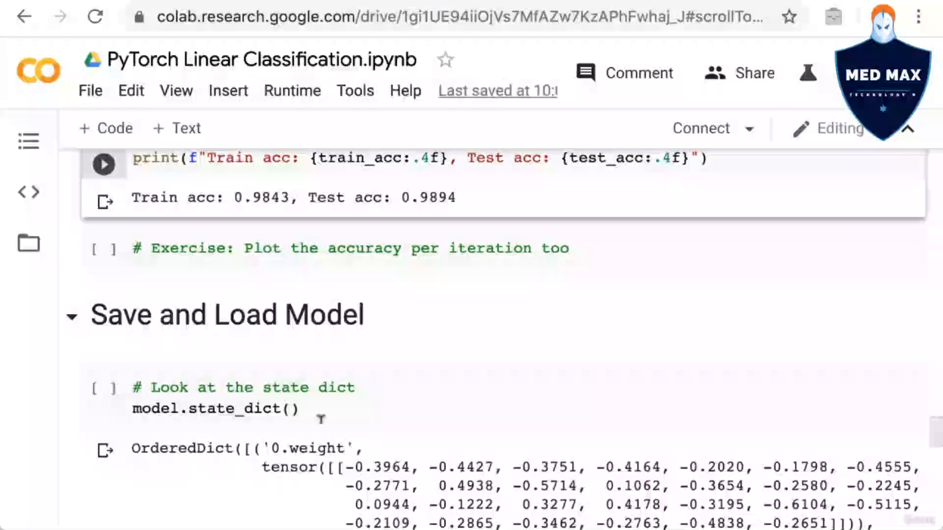
pyautogui.scroll(-3)
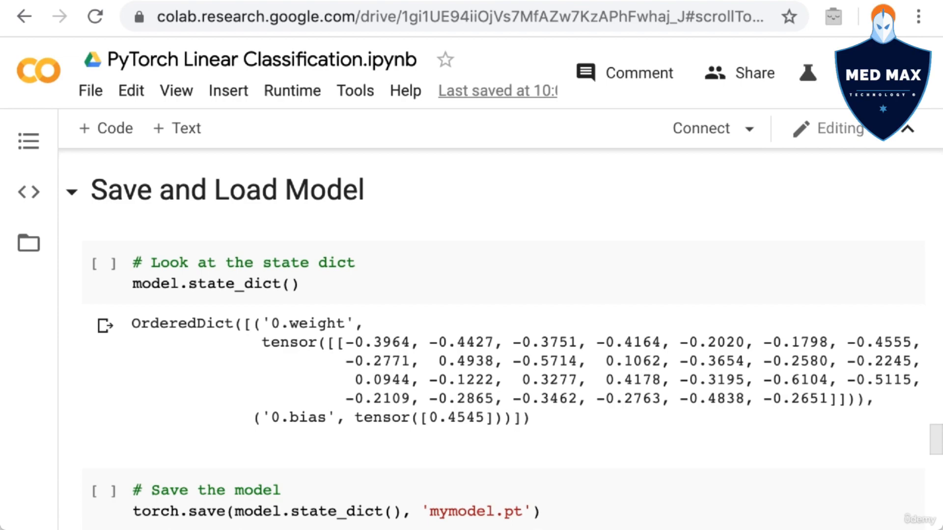
pyautogui.scroll(-3)
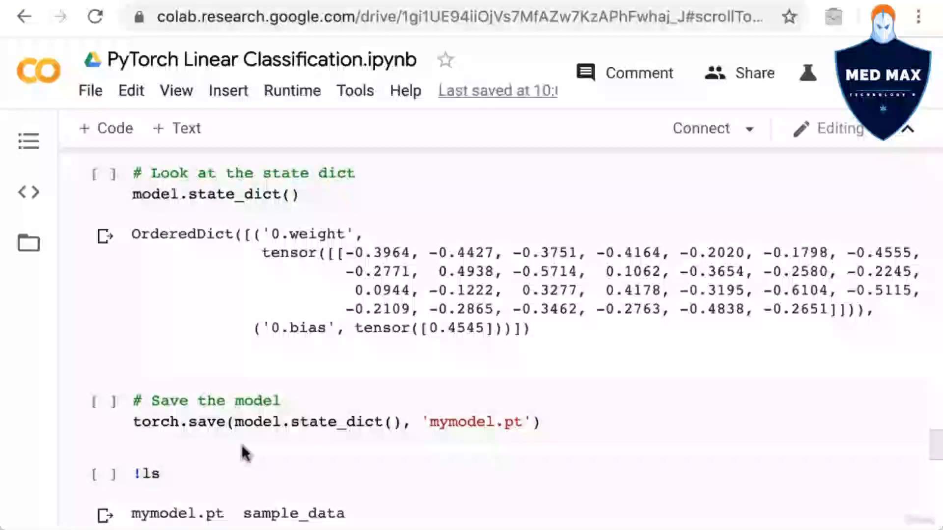
pyautogui.scroll(-3)
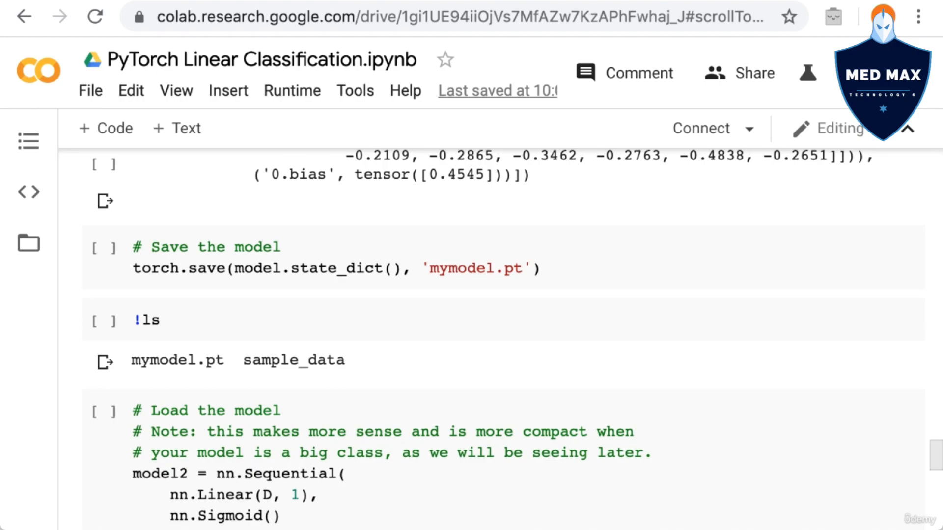
pyautogui.scroll(-3)
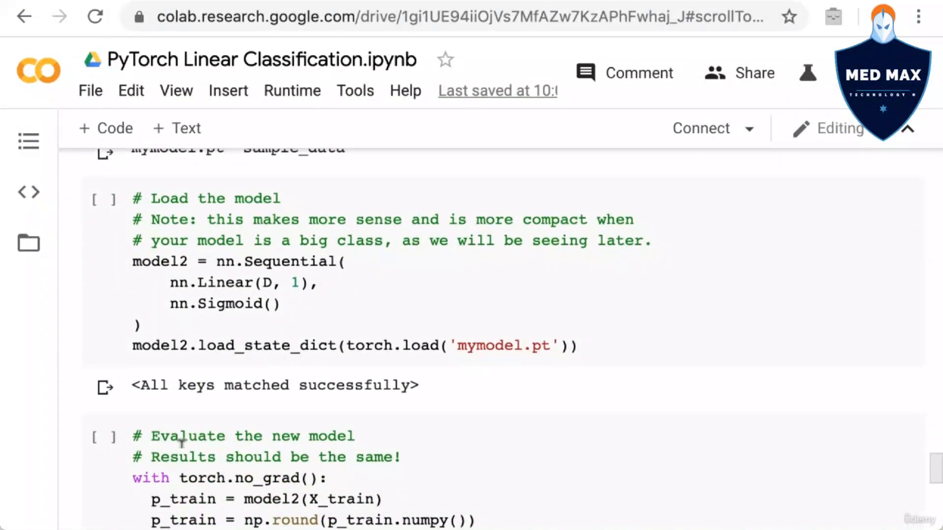
pyautogui.moveTo(181, 439)
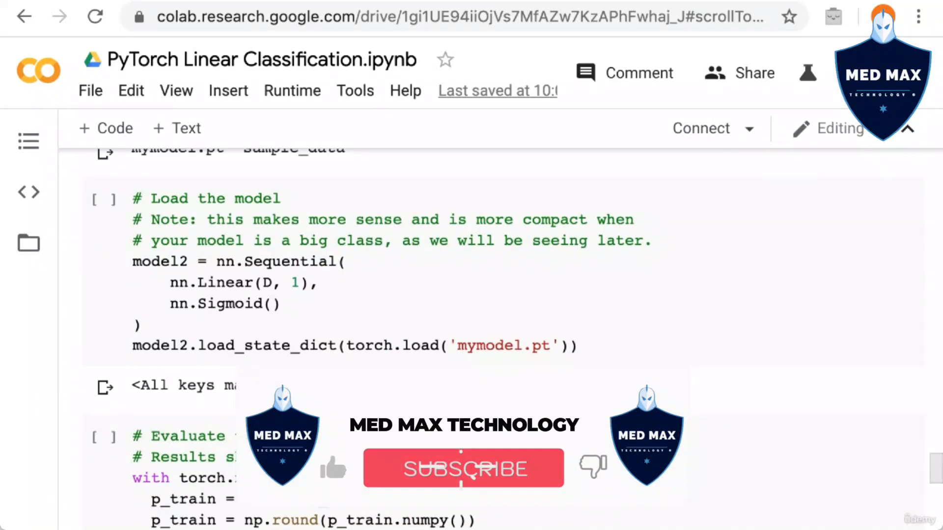
pyautogui.click(463, 469)
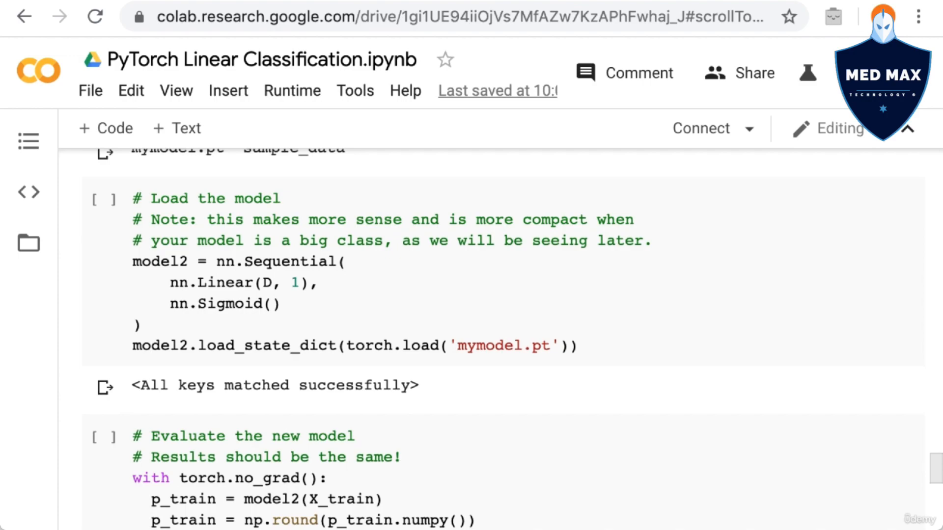
pyautogui.scroll(-3)
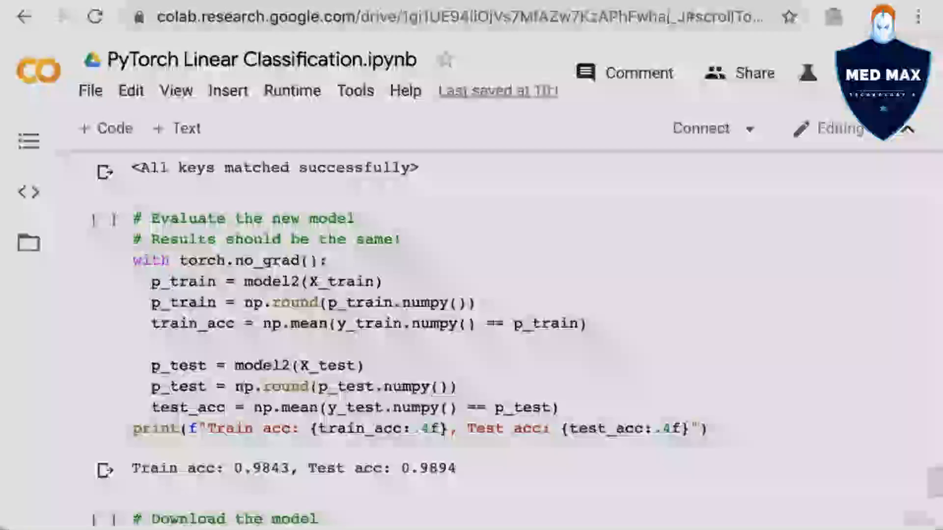
pyautogui.scroll(-3)
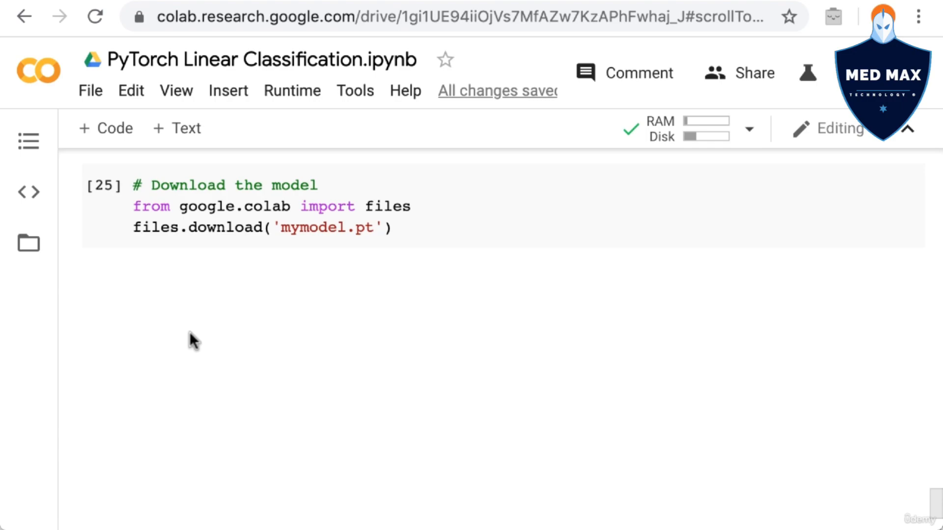
pyautogui.moveTo(29, 244)
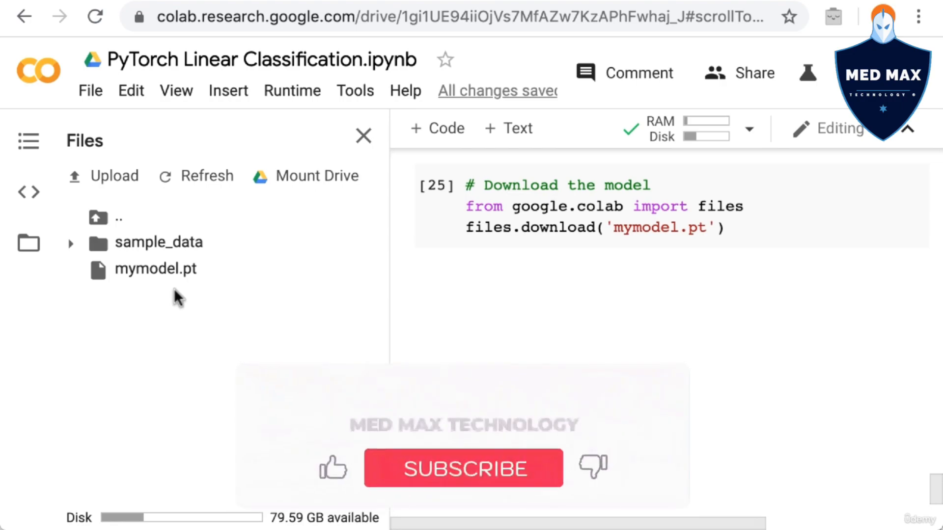
# Download mymodel.pt to the computer from its context menu in the file browser
pyautogui.rightClick(155, 269)
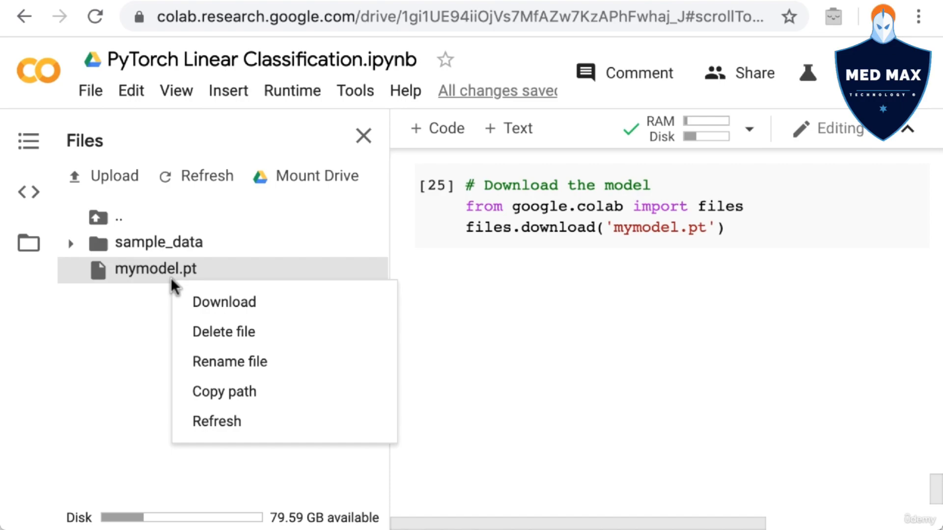
pyautogui.moveTo(227, 302)
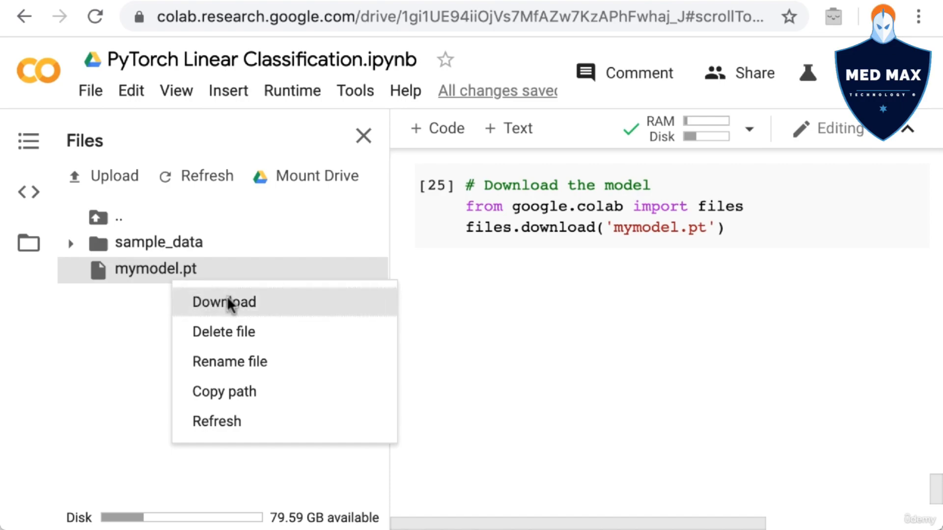
pyautogui.click(224, 301)
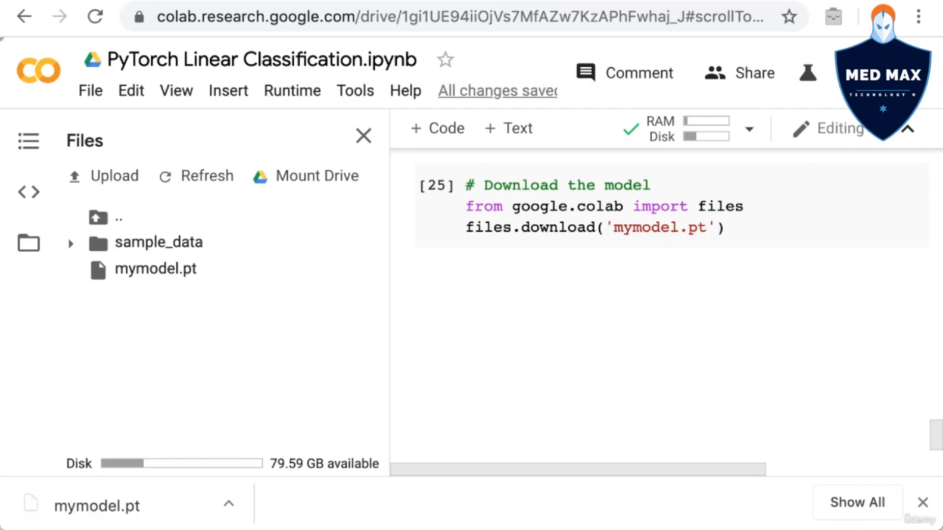
pyautogui.moveTo(644, 370)
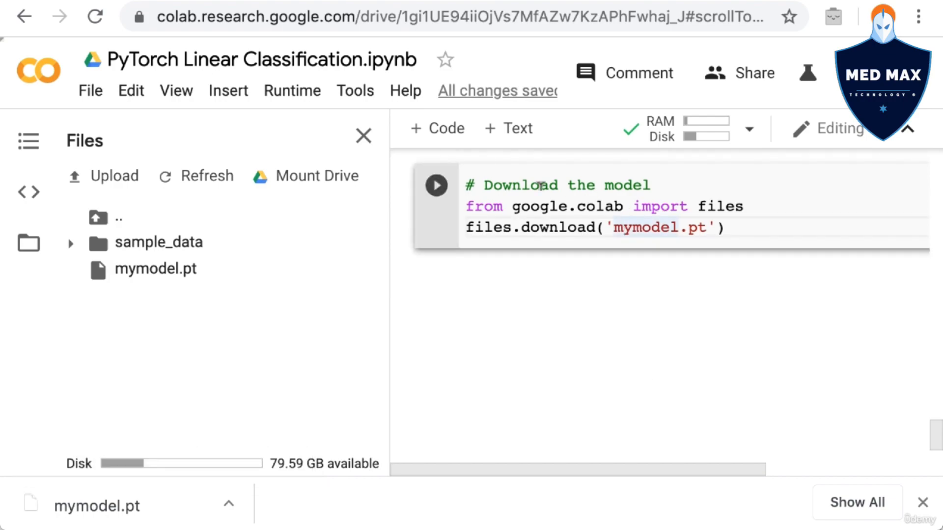
# Run the files.download cell and allow multiple downloads, saving mymodel (1).pt
pyautogui.click(435, 186)
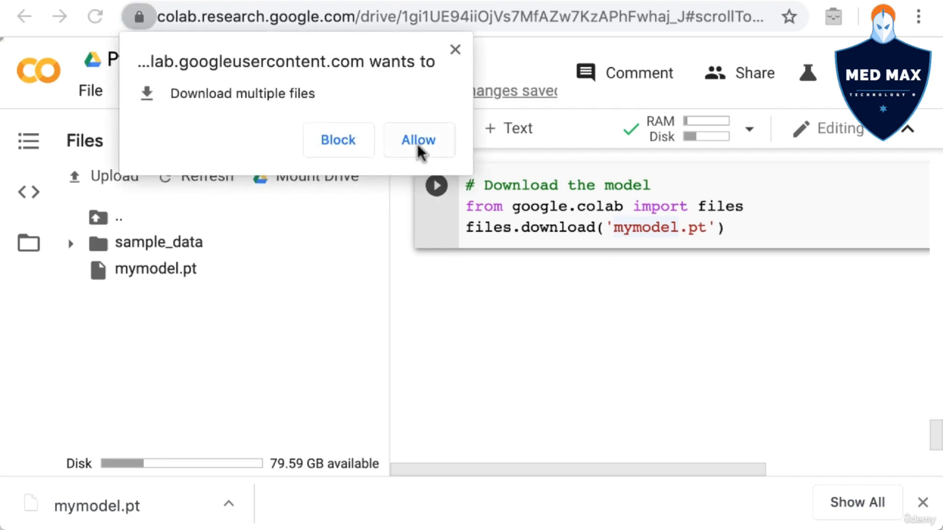
pyautogui.click(418, 139)
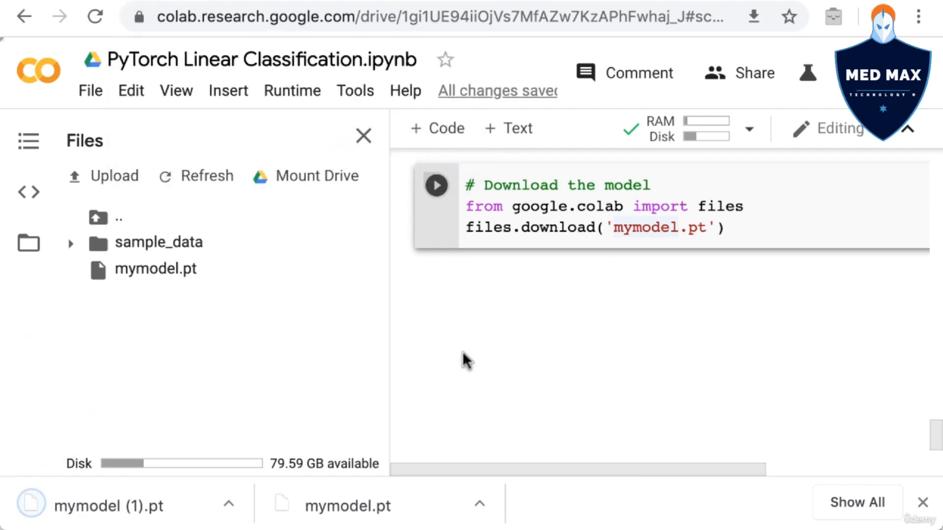